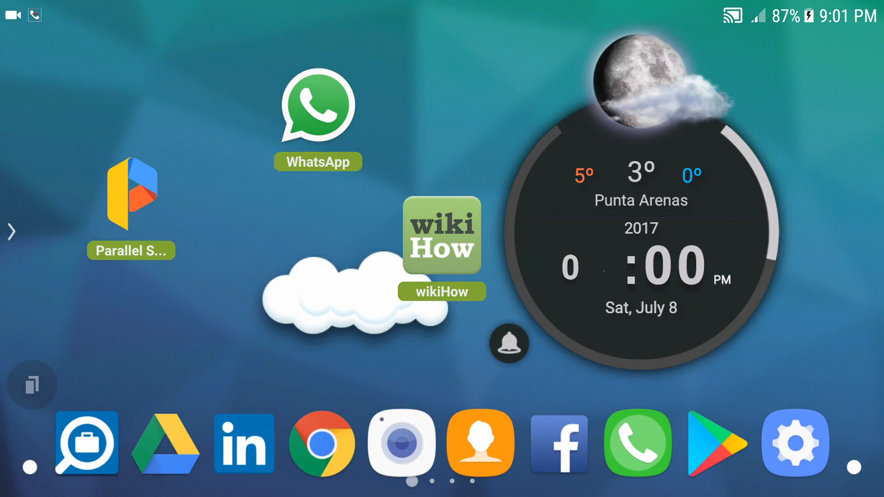
- Launch Parallel Space from the Android home screen to view the cloned apps
click(130, 193)
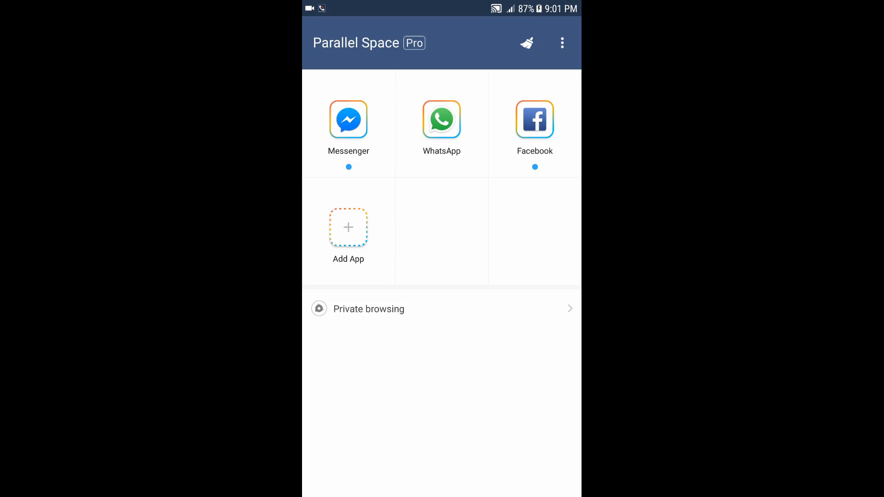
click(349, 228)
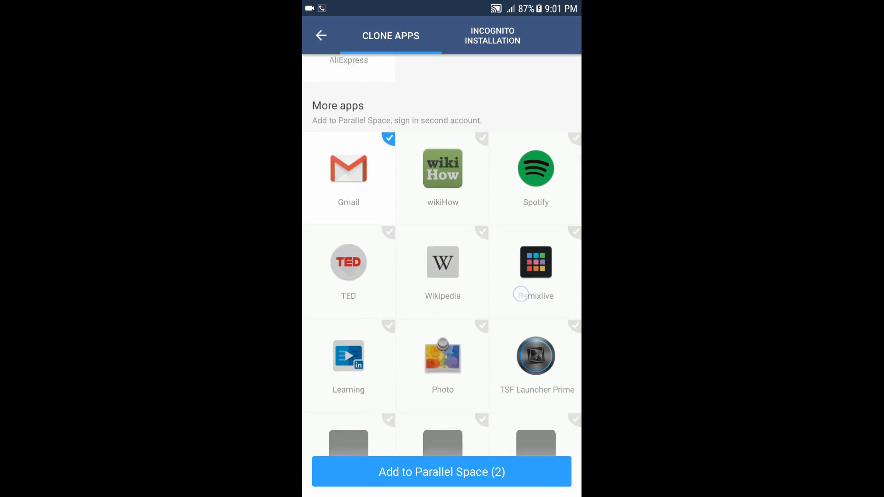
scroll(down, 3)
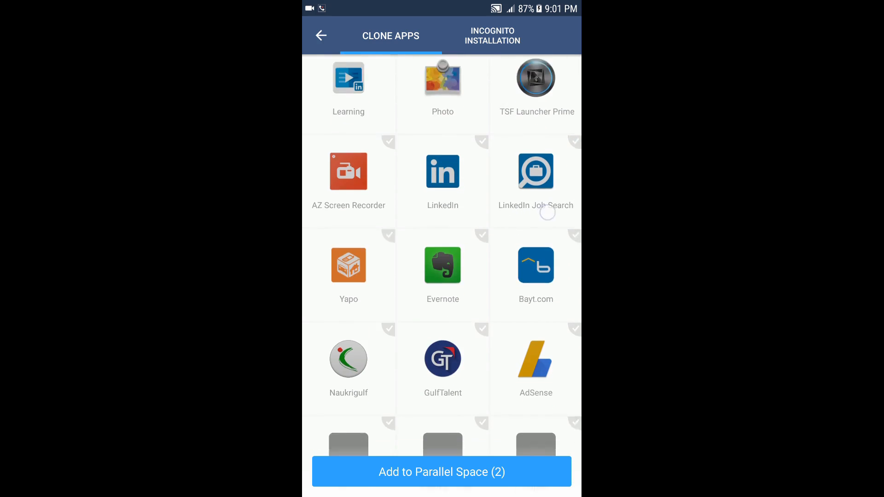
scroll(down, 3)
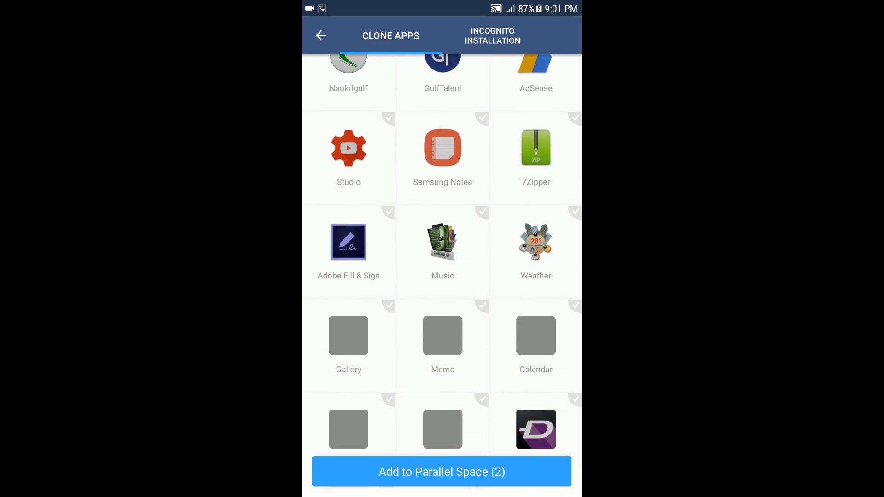
scroll(down, 3)
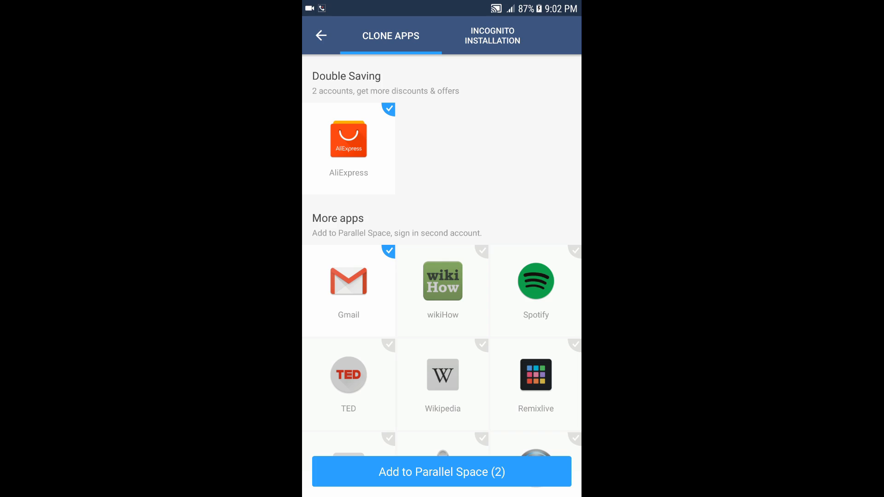
scroll(down, 3)
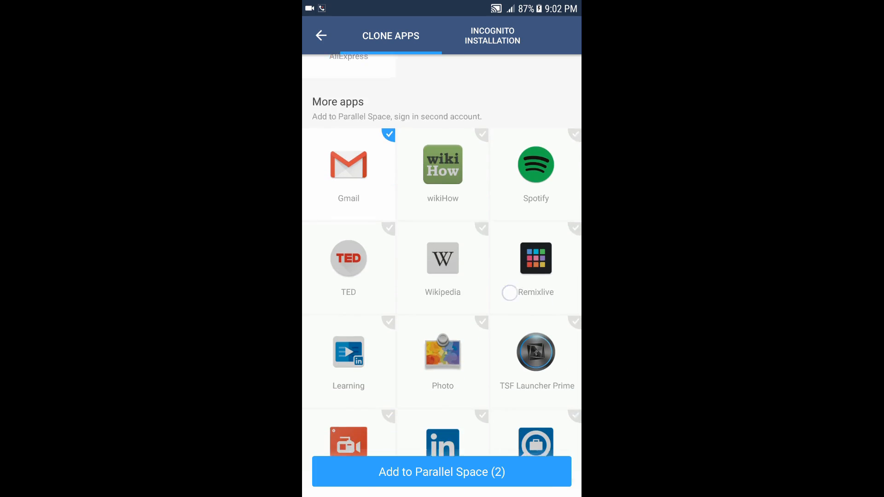
scroll(down, 3)
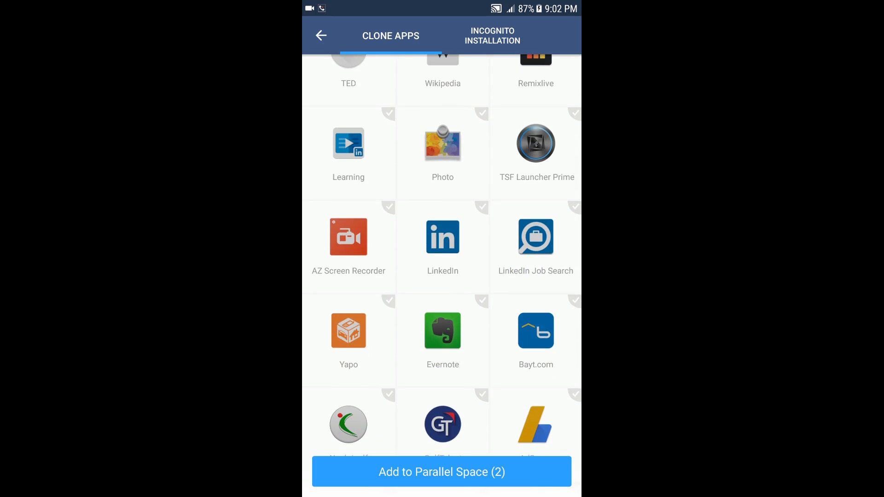
click(442, 237)
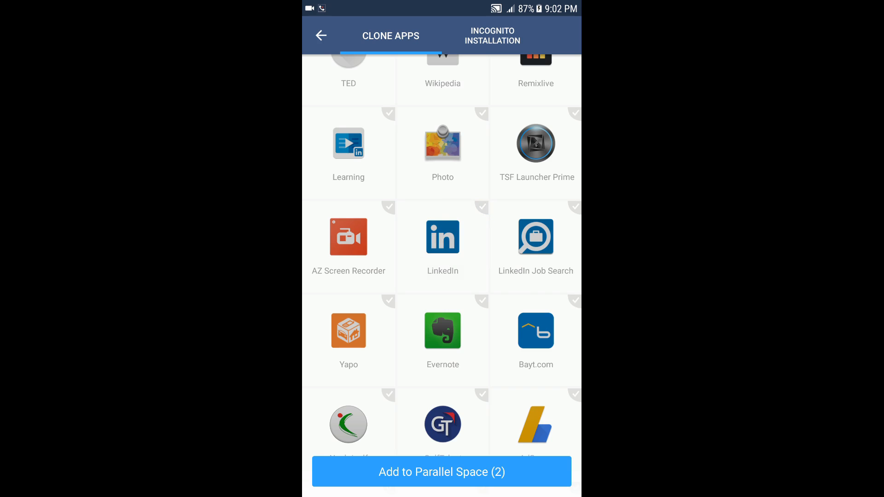
scroll(down, 3)
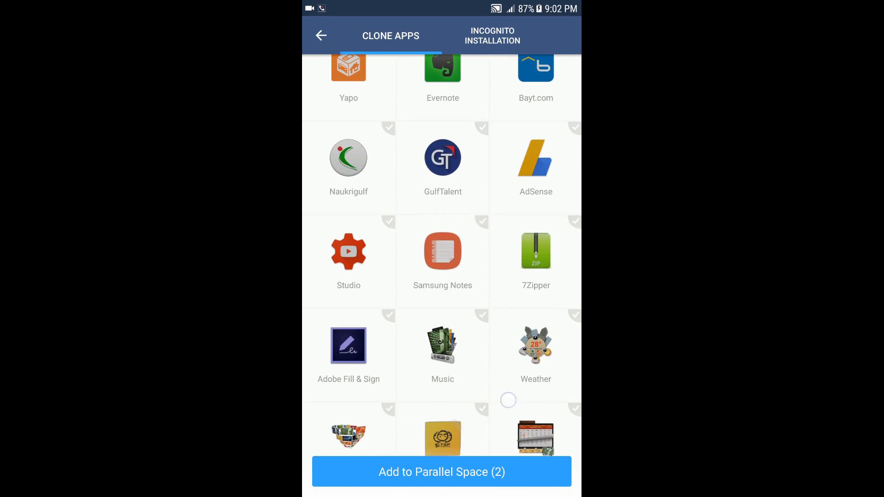
scroll(down, 3)
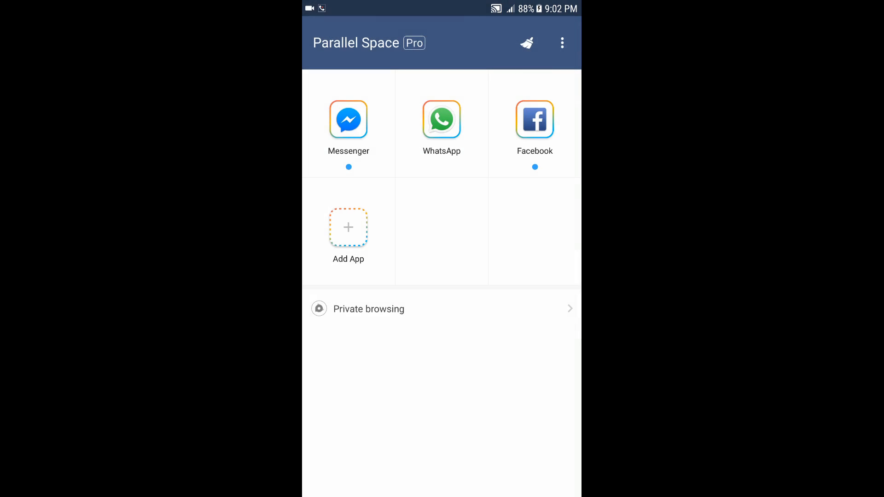
- Open the cloned Facebook and Messenger to clear their badges, then return to the Android home screen
click(527, 42)
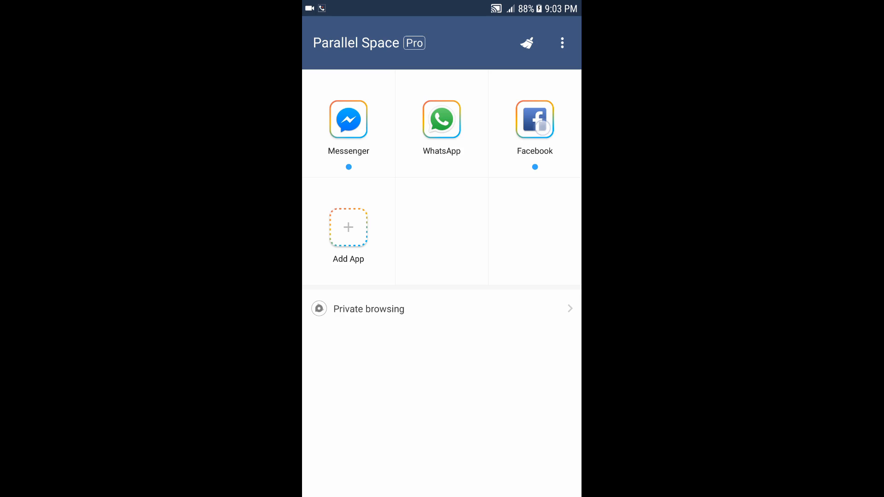
click(535, 119)
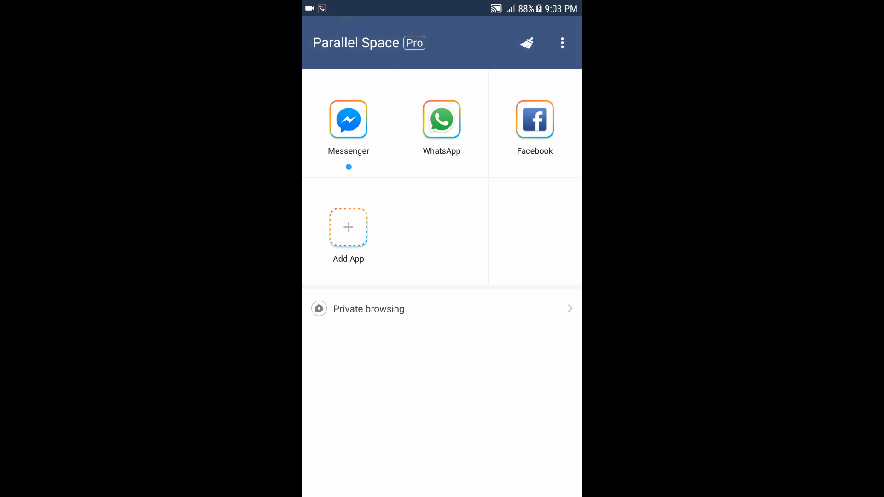
click(534, 120)
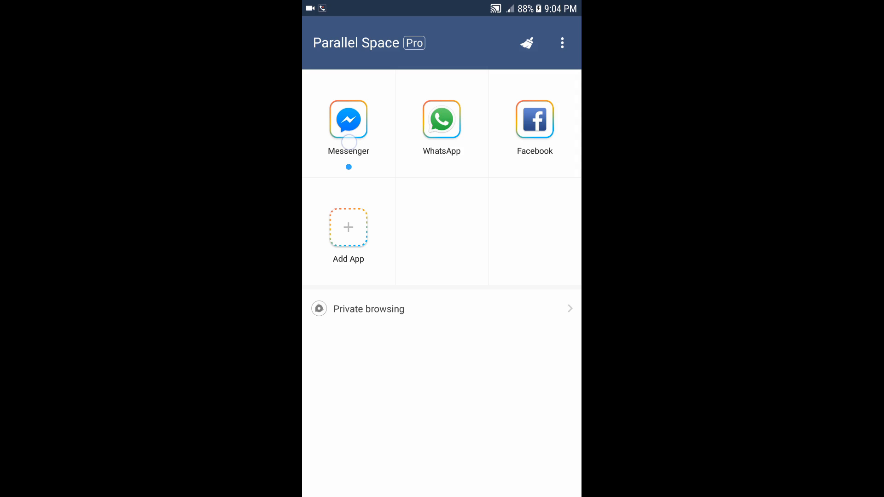
click(348, 119)
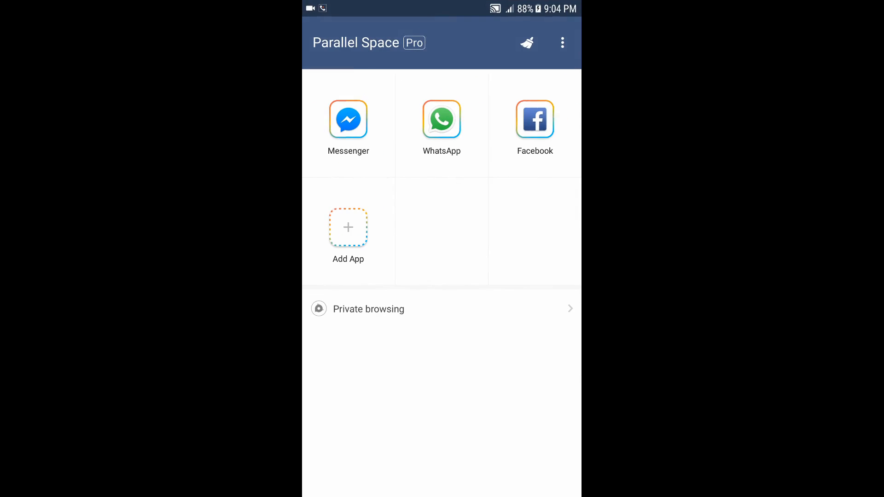
click(441, 120)
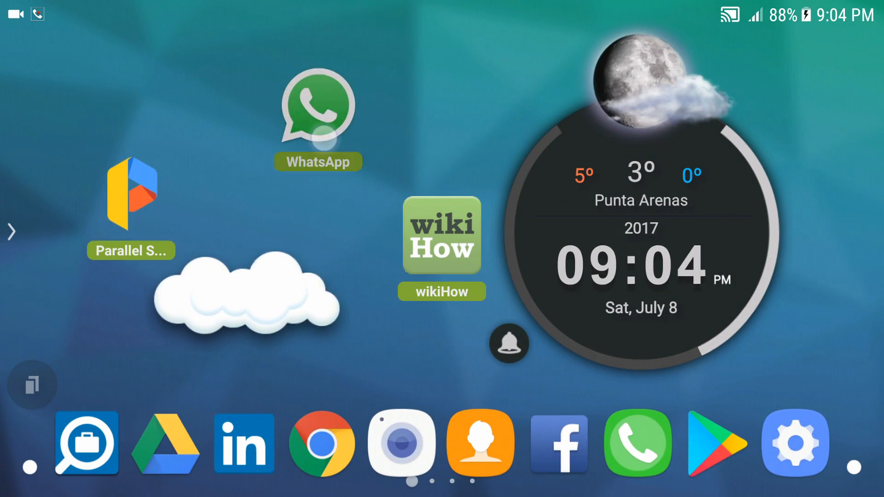
- Reopen Parallel Space, view the theme store, notifications and password lock pages, then open Settings
click(317, 103)
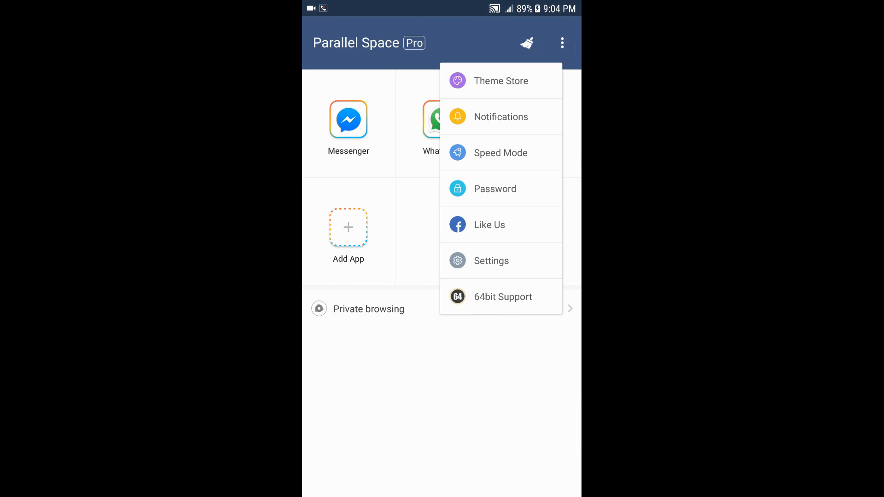
click(501, 80)
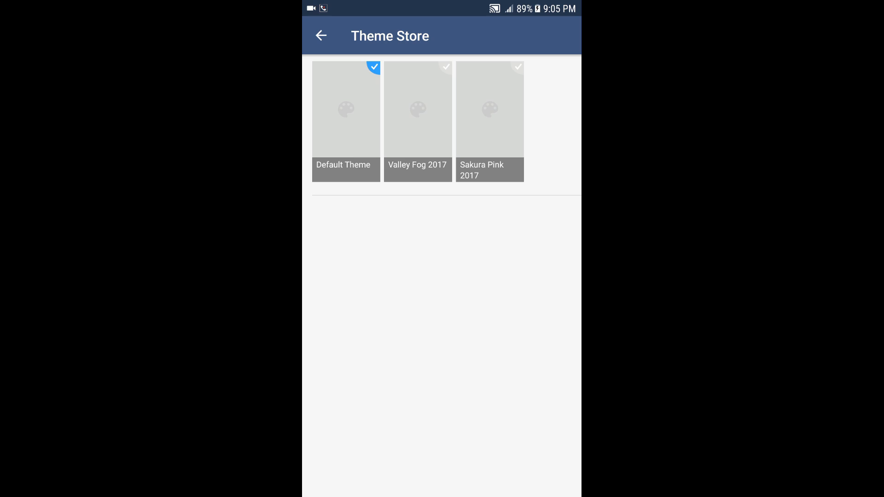
click(322, 36)
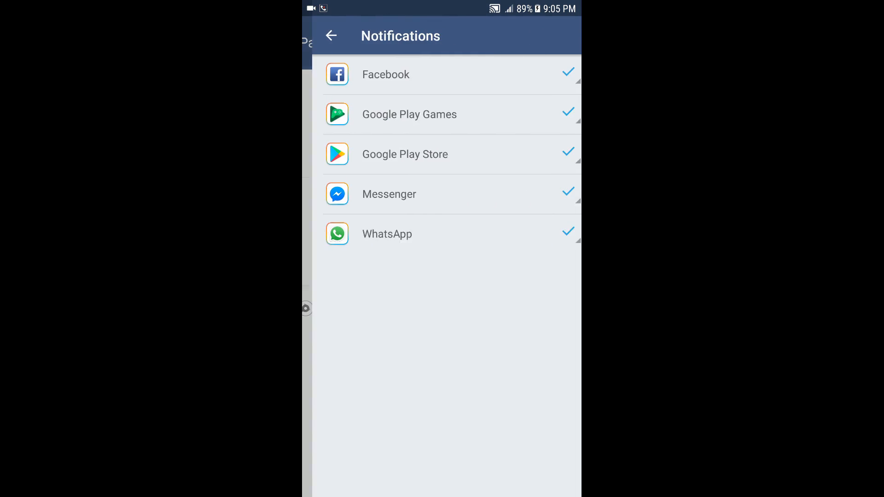
click(565, 72)
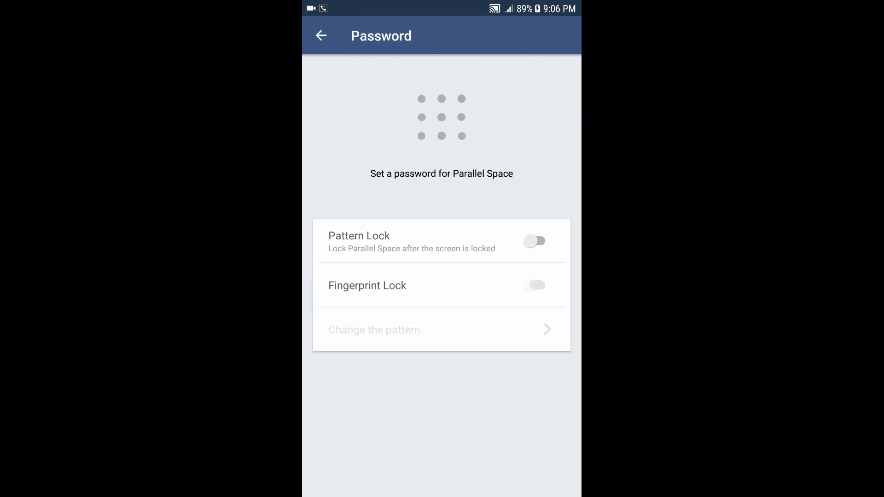
click(321, 35)
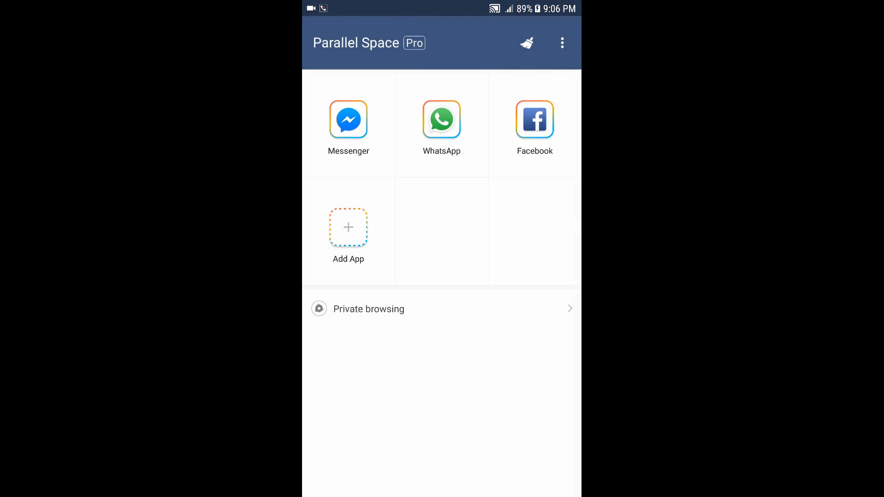
click(561, 42)
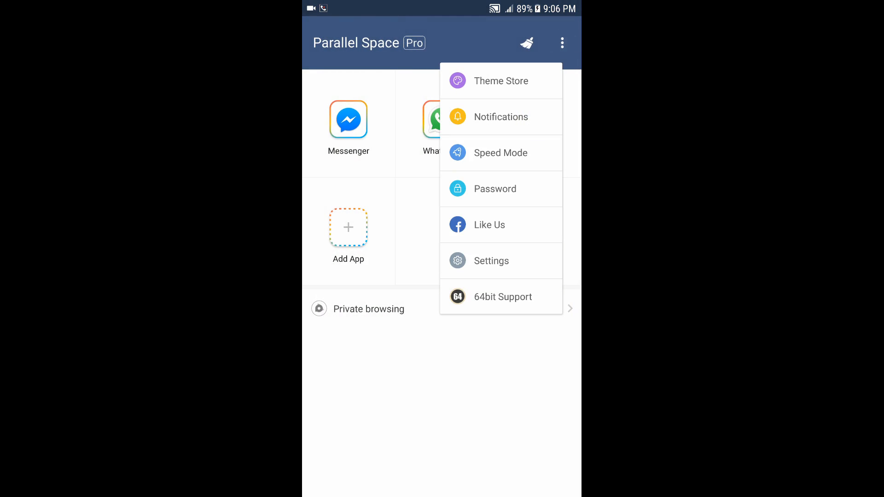
click(492, 261)
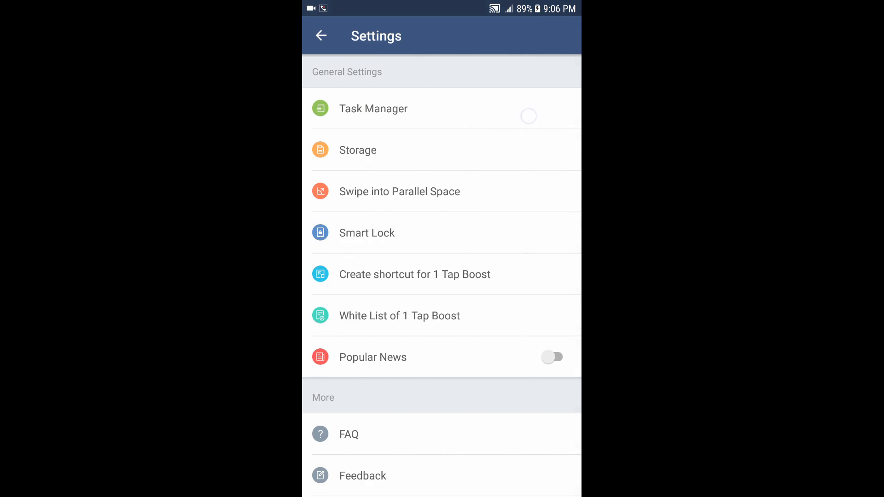
- View the Task Manager and Storage pages, returning to the settings list each time
click(373, 109)
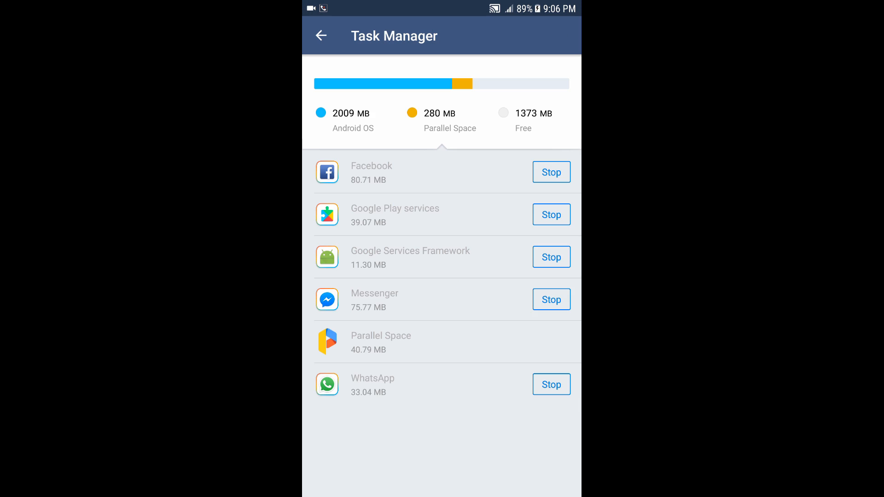
click(322, 36)
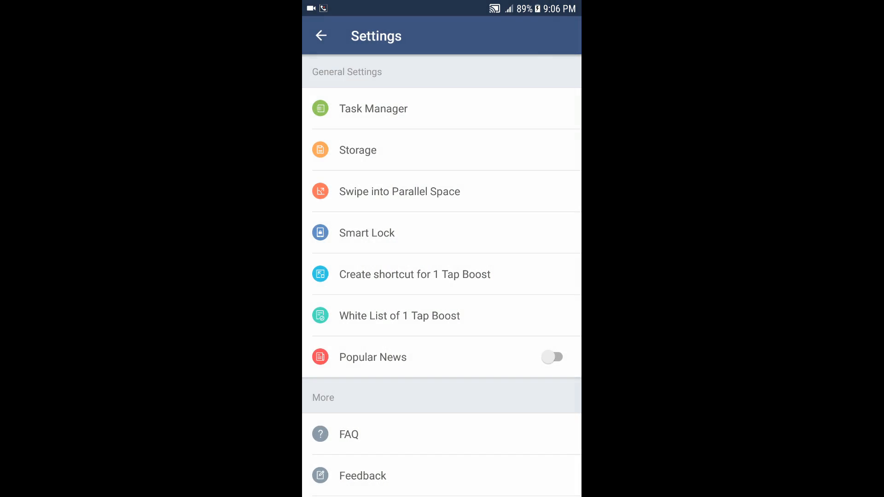
click(357, 150)
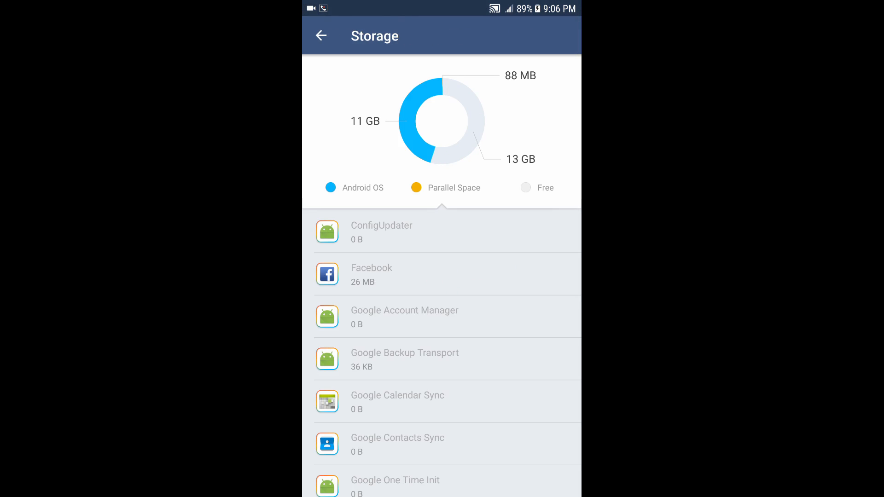
click(322, 35)
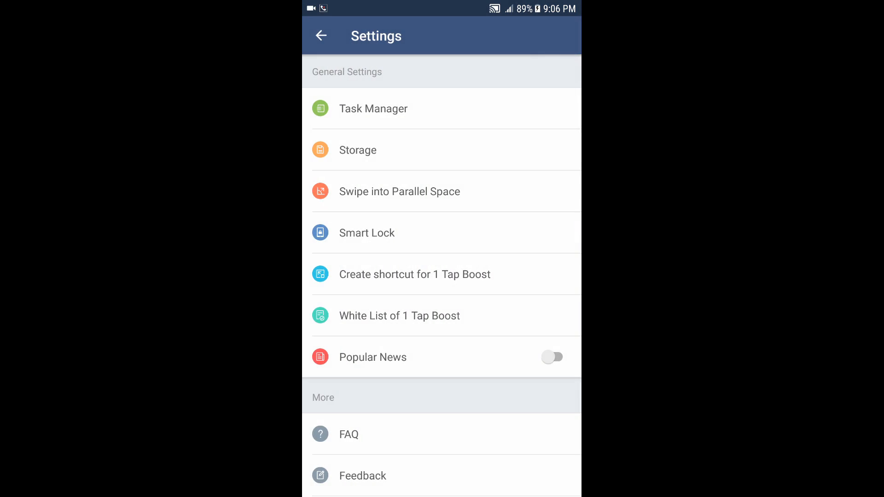
- Enable Swipe into Parallel Space, dismiss the corner choices, and return to settings
click(399, 191)
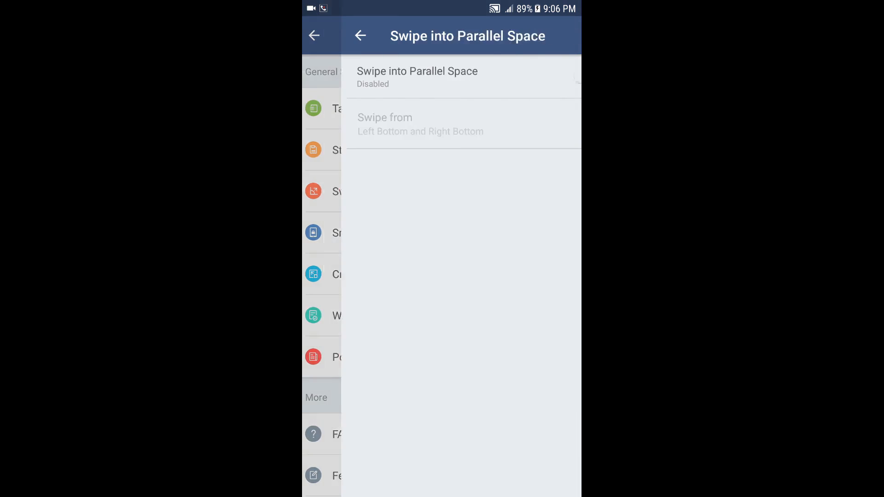
click(552, 74)
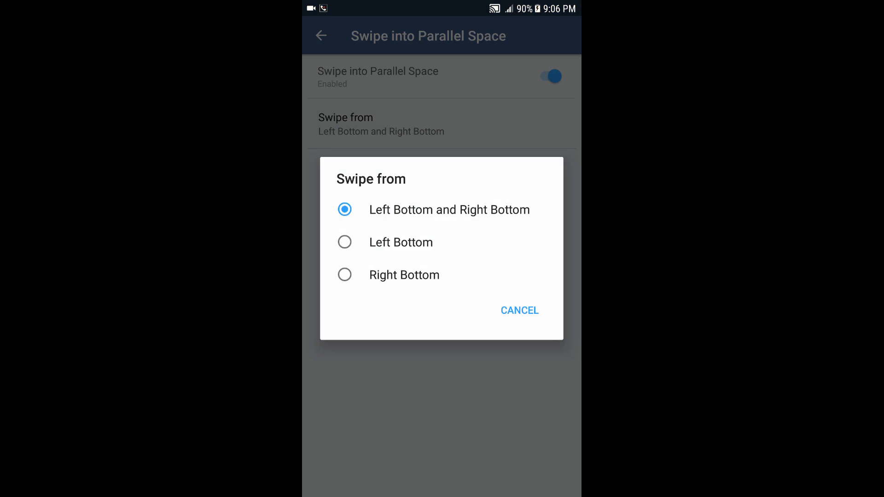
click(519, 311)
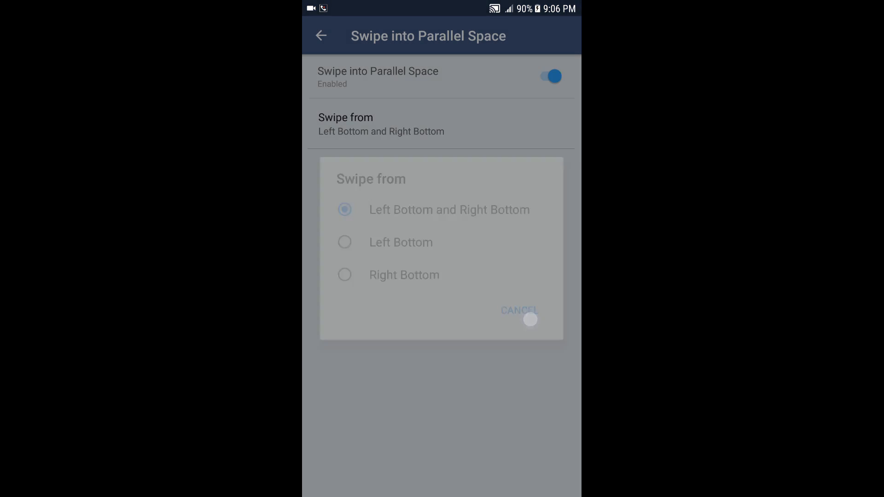
click(519, 311)
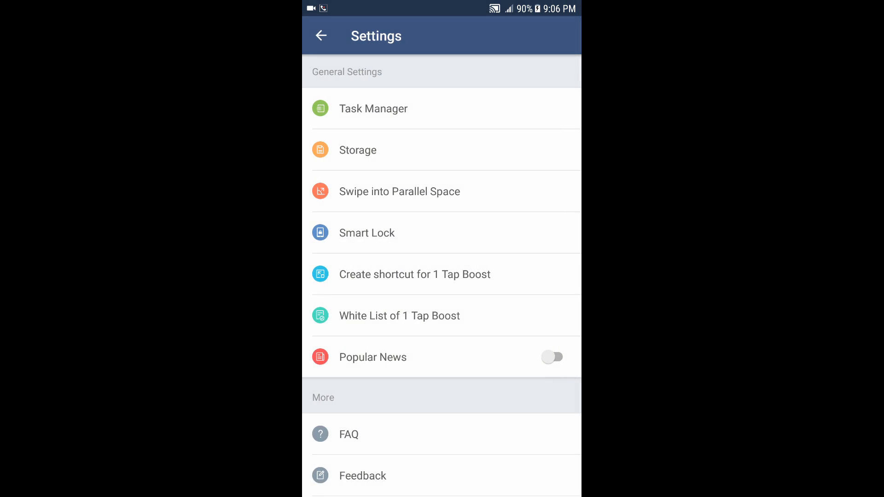
click(367, 233)
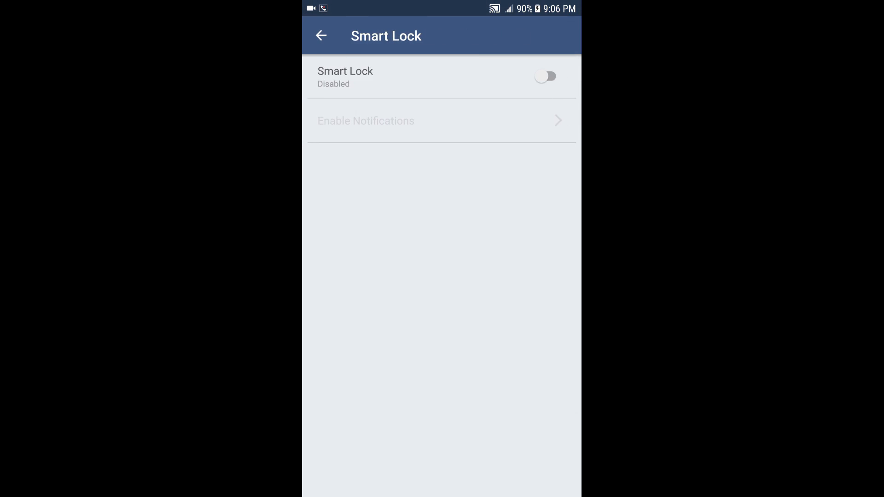
click(549, 76)
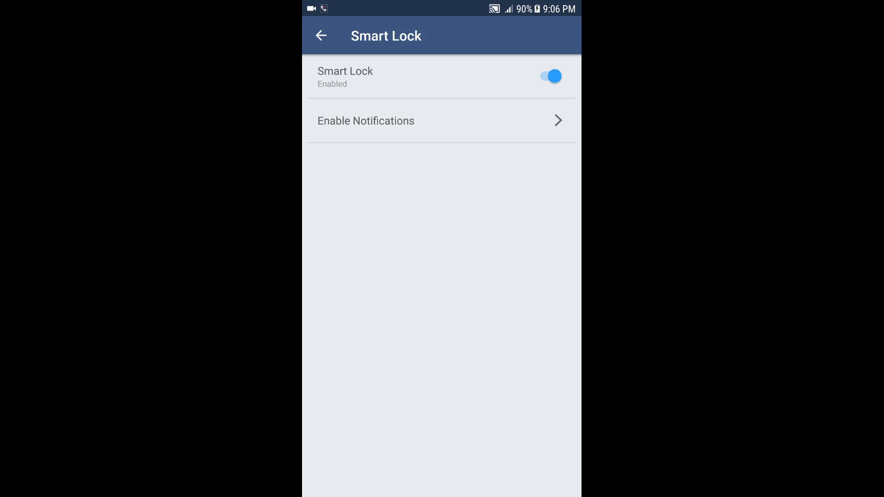
click(548, 77)
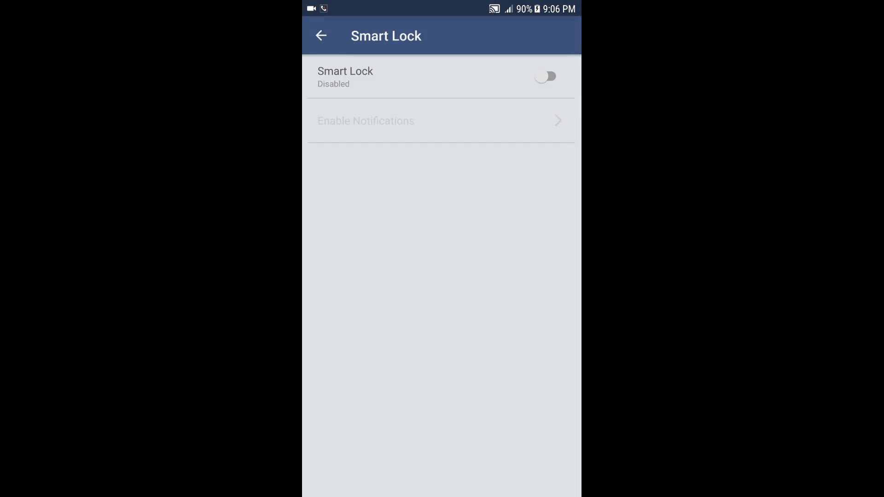
click(322, 36)
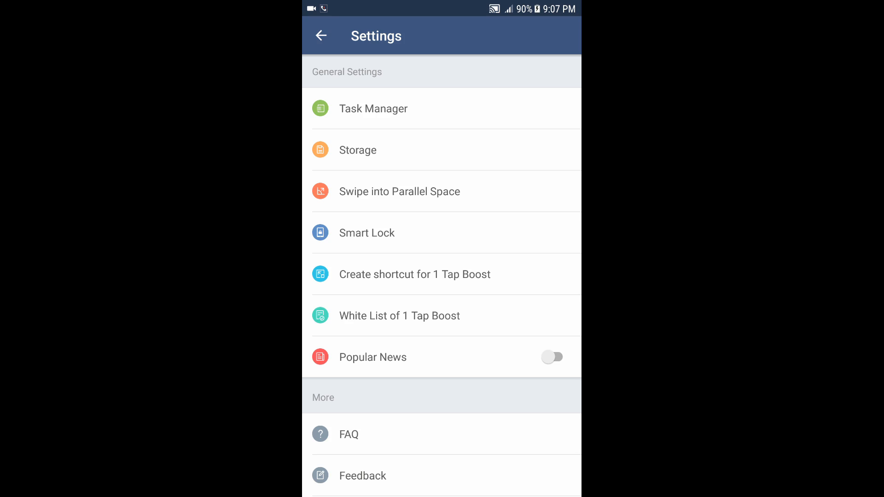
- Enable Popular News, scroll through Settings, and return to the cloned-apps screen
click(554, 357)
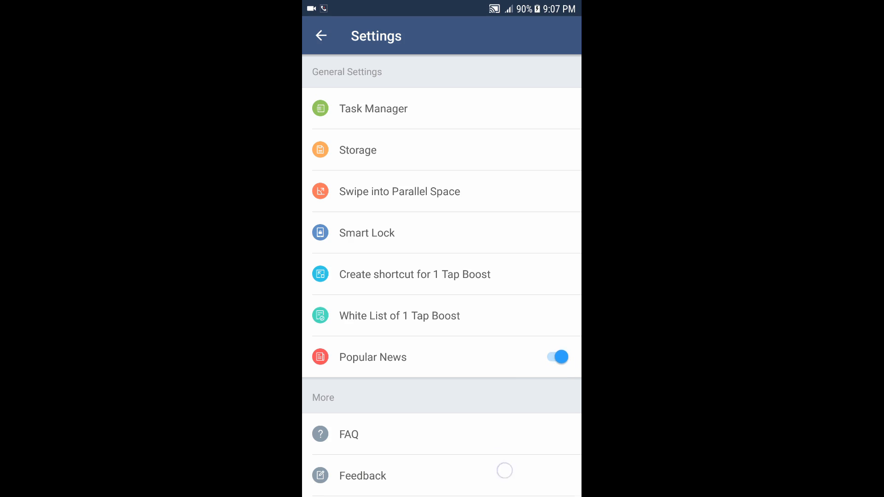
scroll(down, 3)
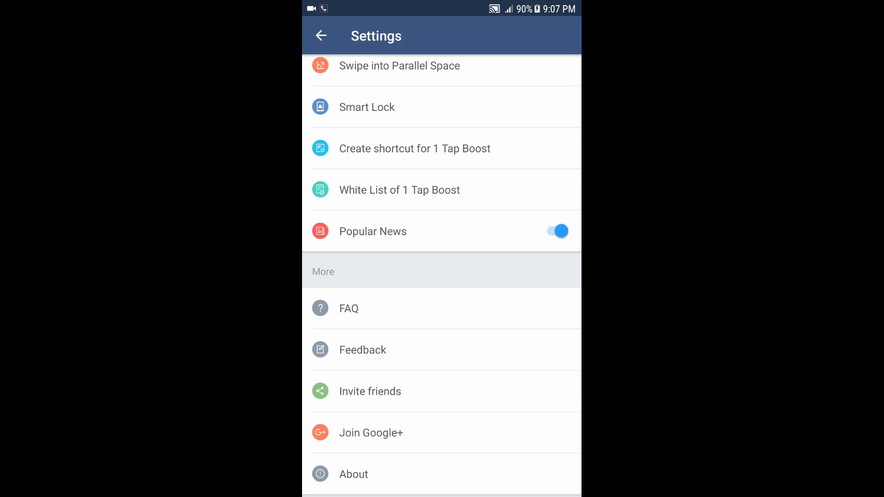
click(557, 230)
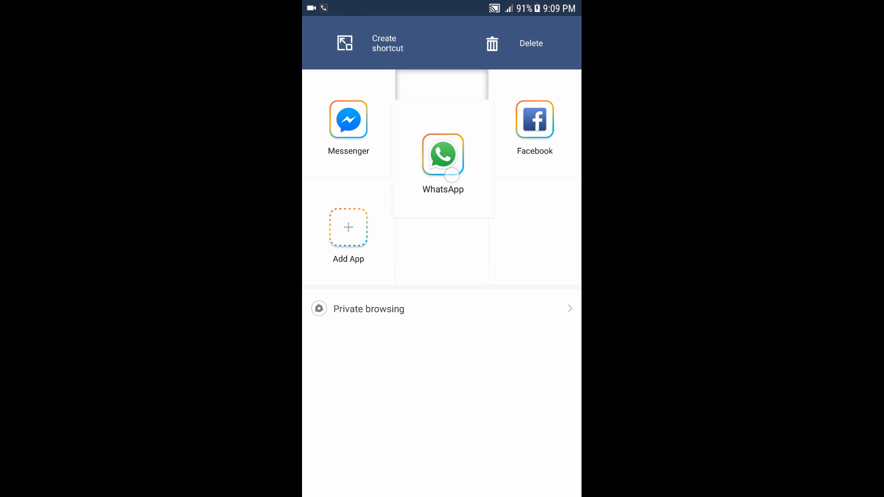
- Drag the cloned WhatsApp tile onto Create shortcut in the top bar
drag(442, 153, 409, 105)
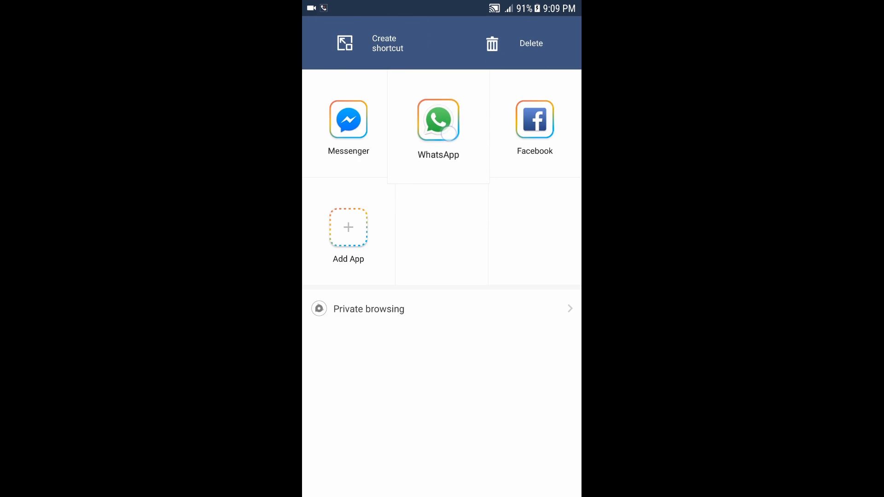
drag(438, 120, 376, 44)
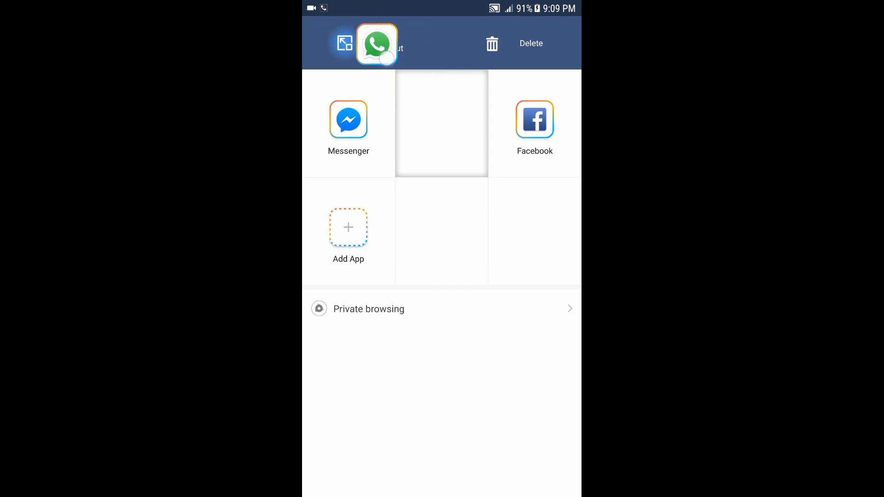